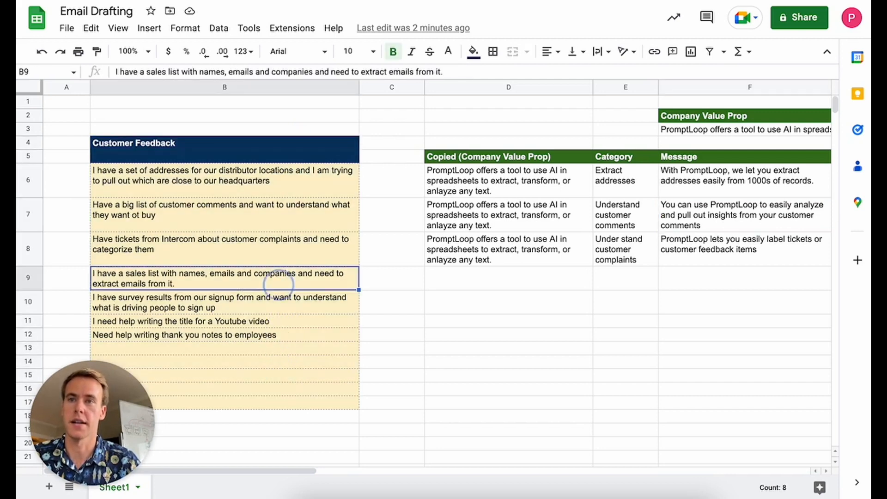
Step: Paste the company value prop down column D, then settle on the empty category cell E9
left_click(391, 156)
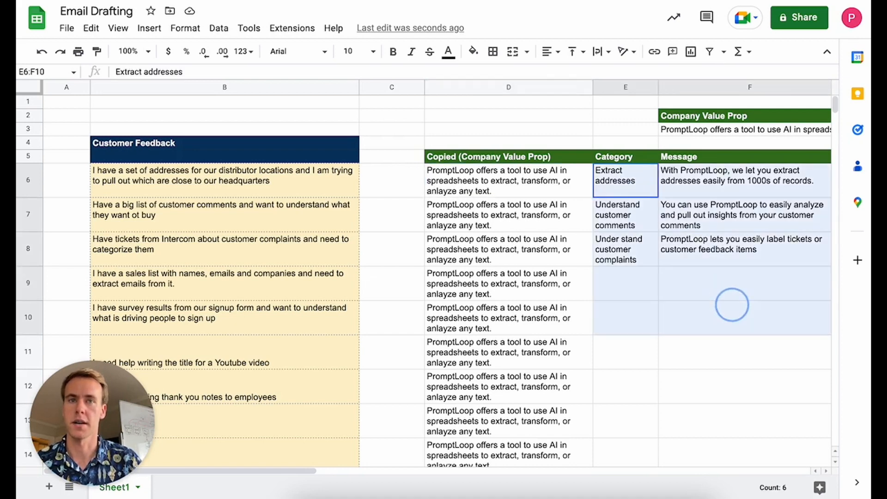
left_click(626, 283)
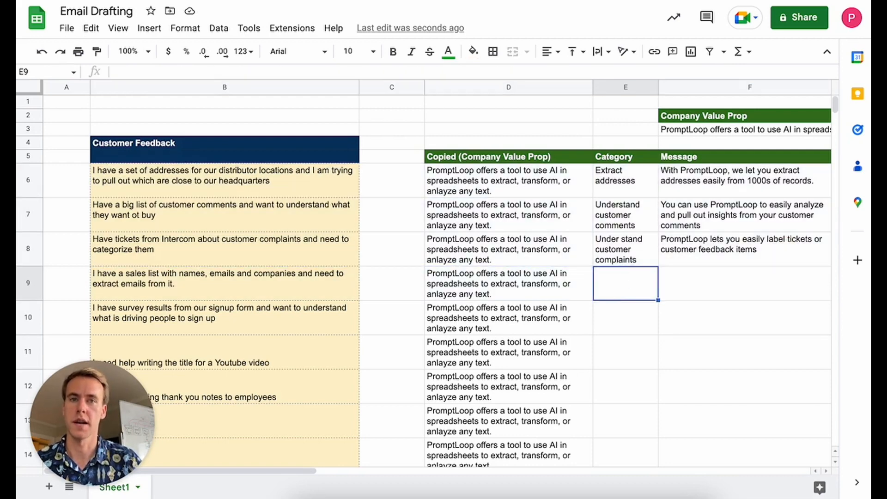
left_click(749, 282)
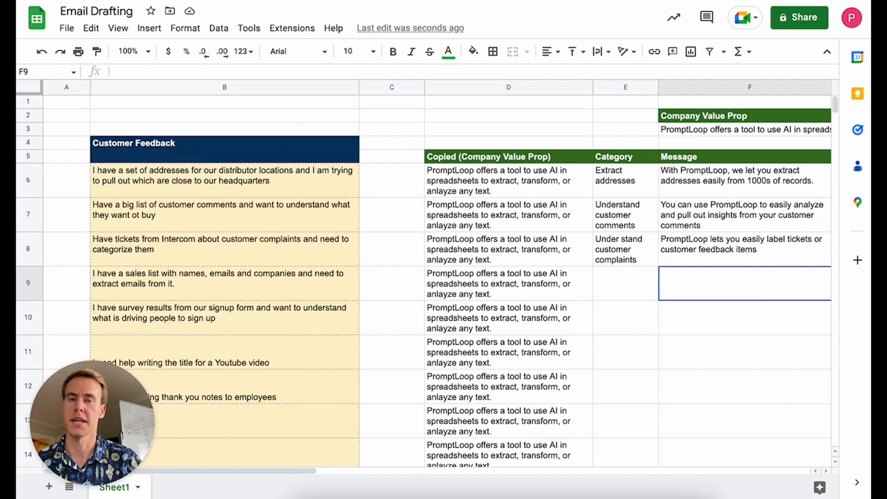
left_click(624, 283)
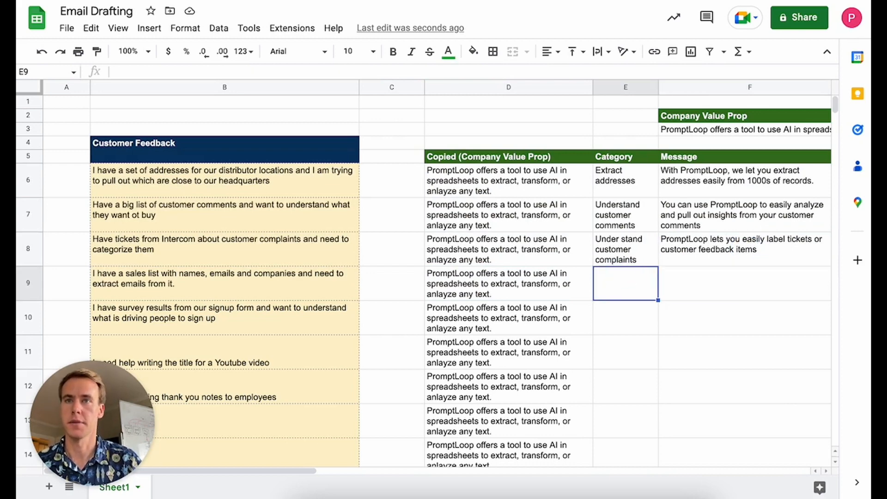
Step: In E9 enter =PROMPTLOOP($B$6:$B$8,$E$6:$E$8,B9) to categorise the sales-list feedback as Extract emails
left_click(291, 28)
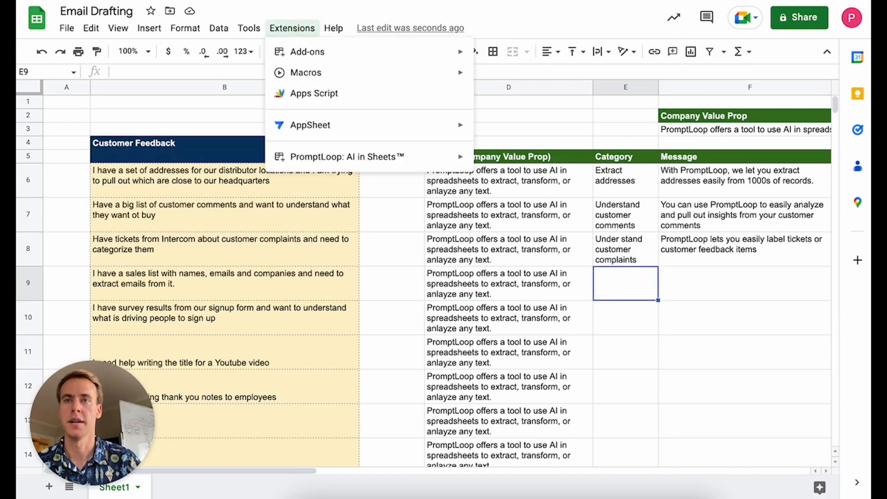
mouse_move(346, 157)
type("=")
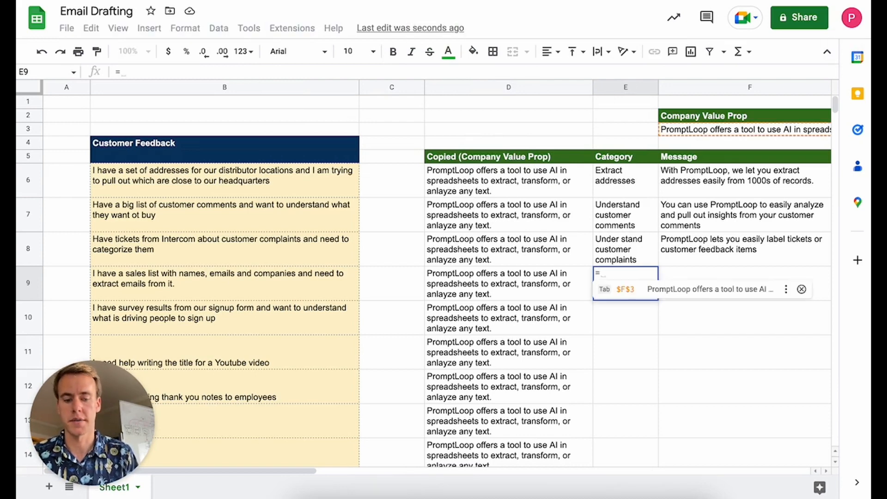
type("Prom")
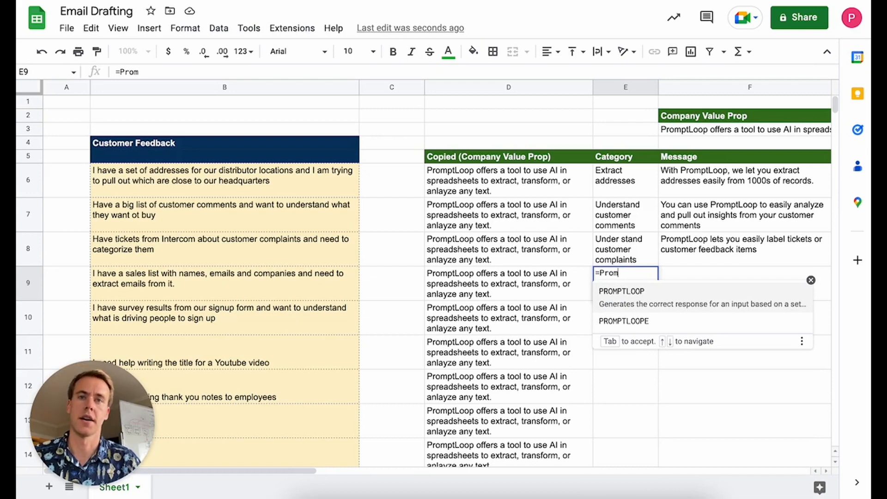
key("Tab")
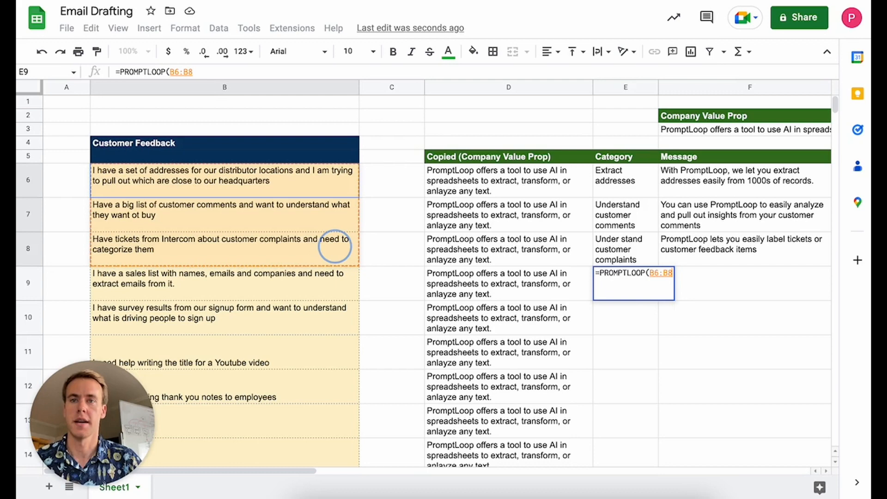
key("f4")
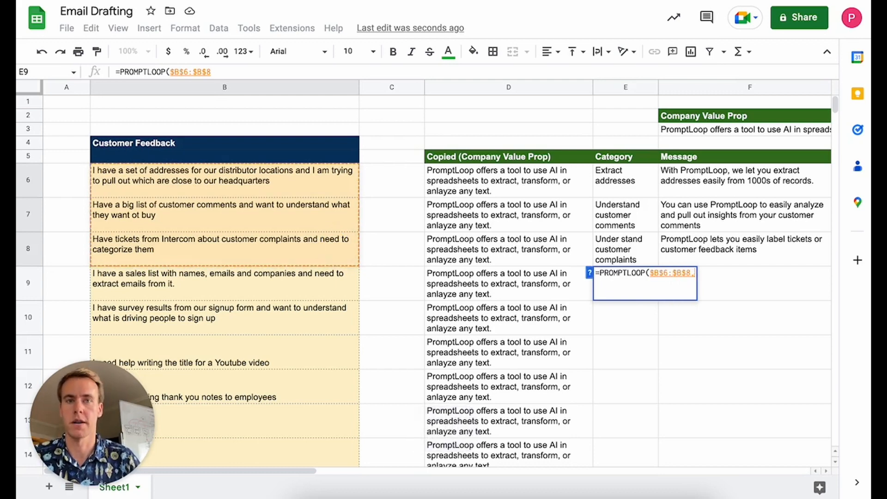
left_click_drag(625, 175, 625, 249)
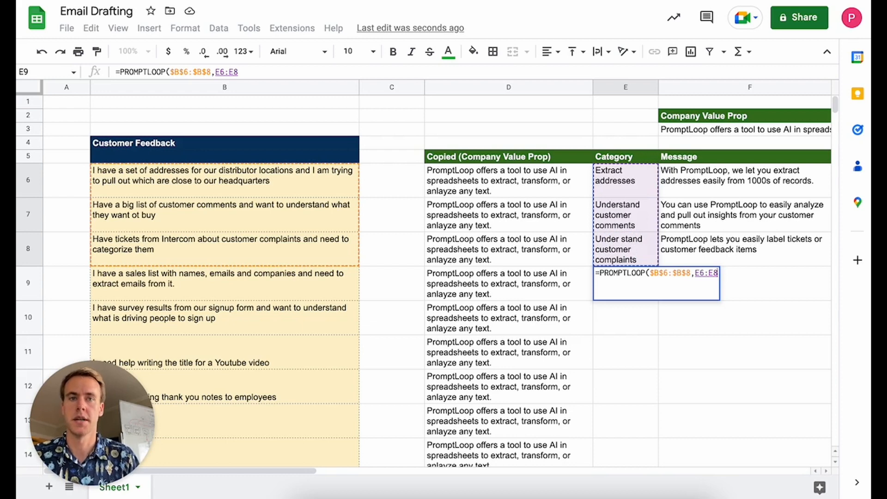
key("f4")
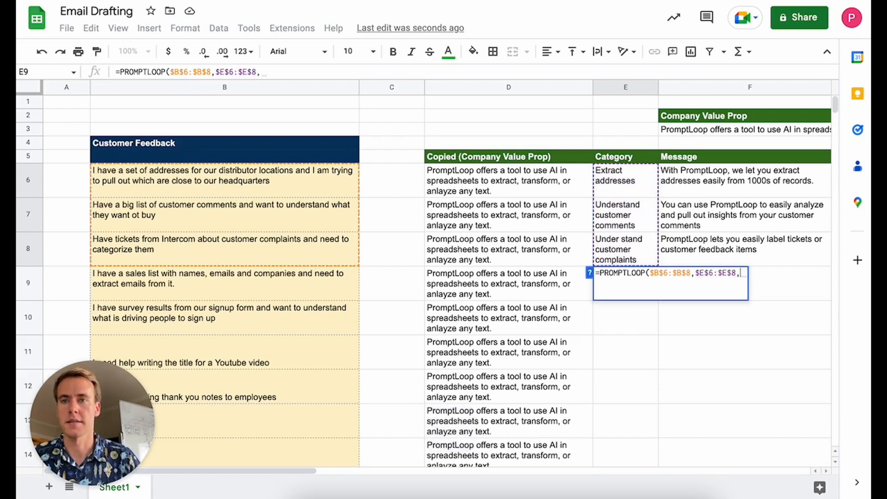
left_click(223, 278)
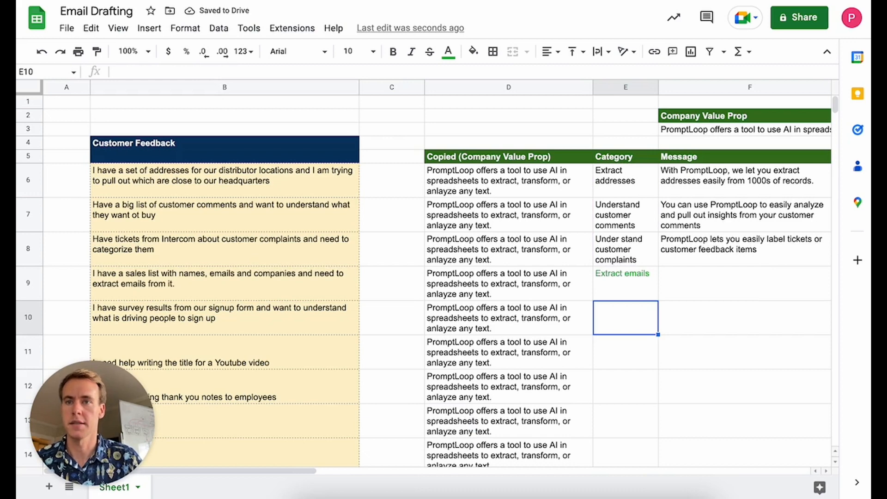
Step: Fill the E9 PROMPTLOOP formula into E10:E12 to categorise rows 10–12
left_click(223, 279)
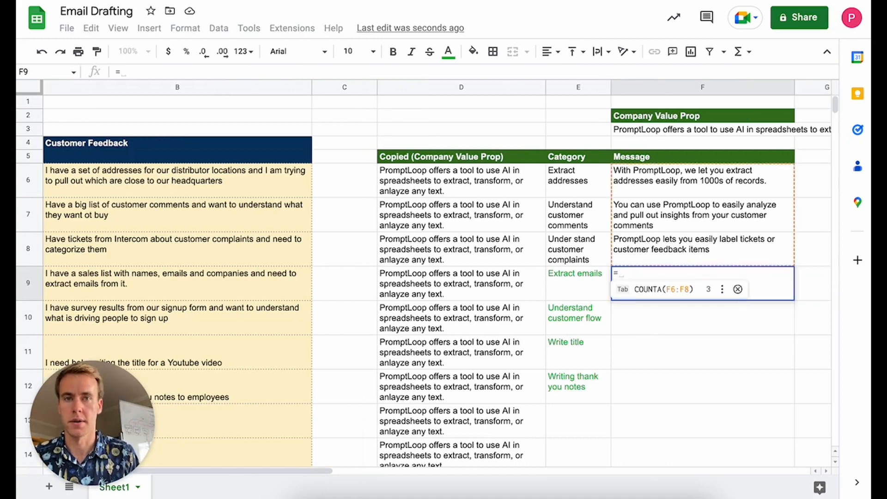
Step: In F9 enter =PROMPTLOOP($B$6:$E$8,$F$6:$F$8,B9:E9) and fill it down to F12 for tailored messages
type("=PROMPTLOOP($B$6:$E$8,$F$6:$F$8")
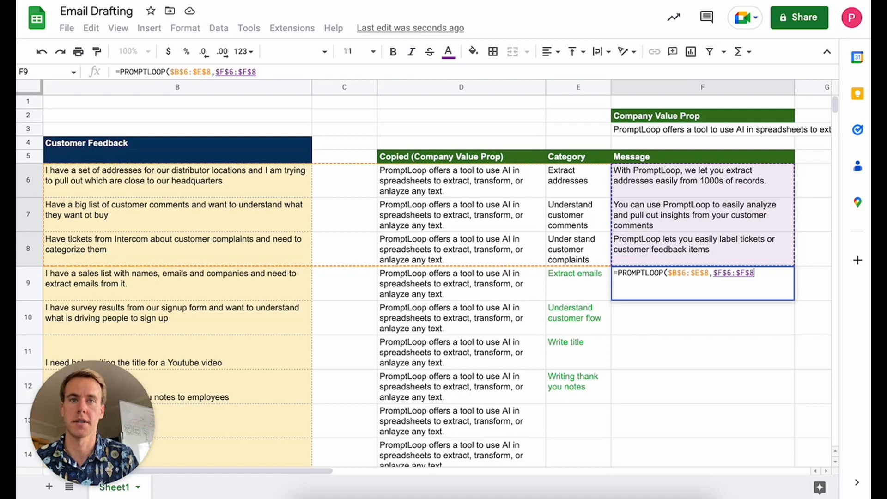
type(",")
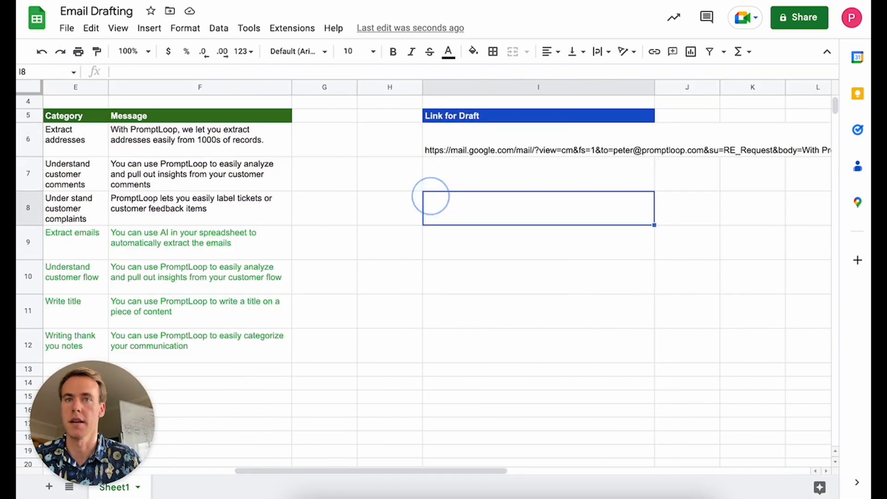
Step: Select I6 in the Link for Draft column and copy its mail.google.com draft-link formula
left_click(538, 150)
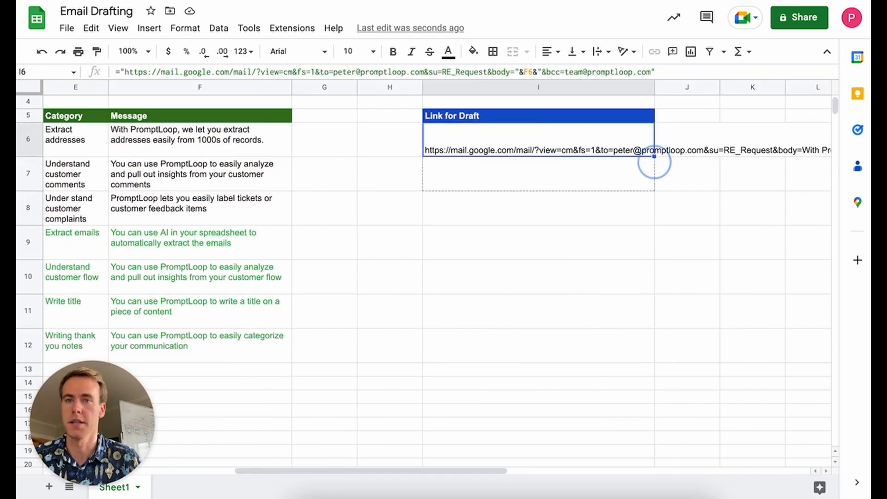